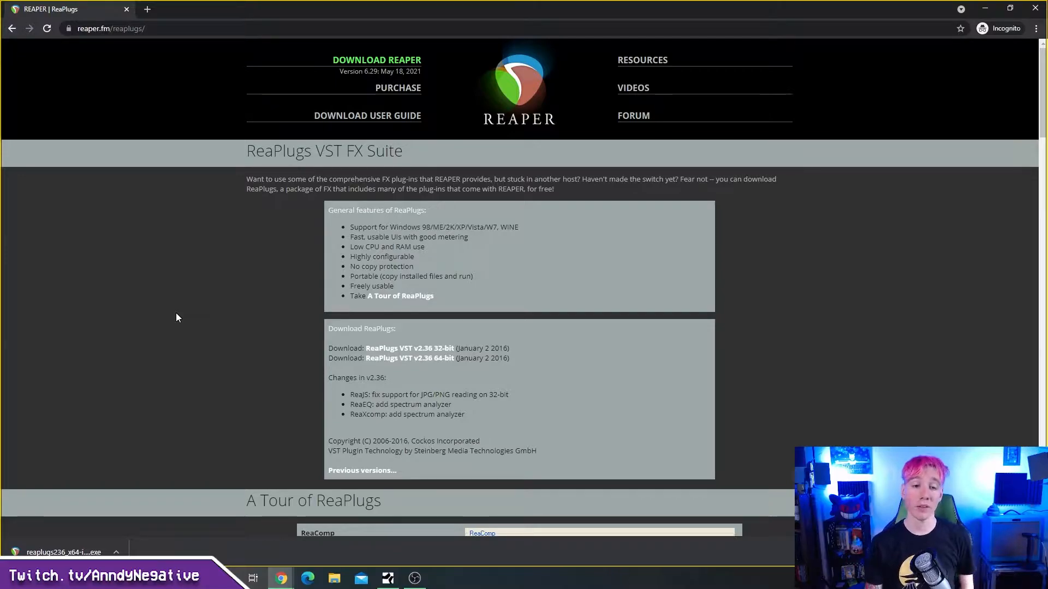
{"action": "mouse_move", "coordinate": [208, 324]}
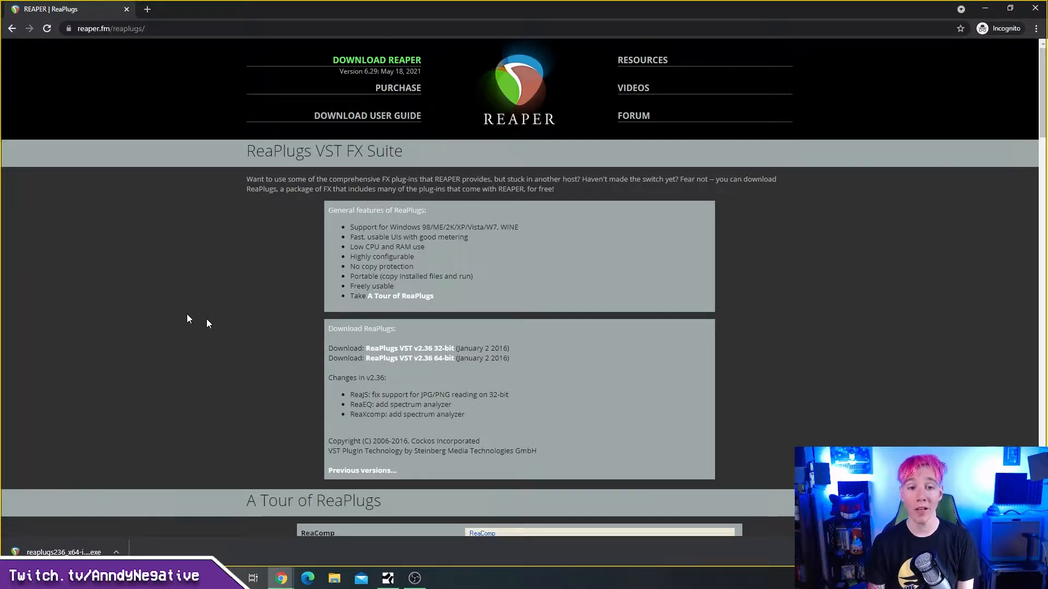
{"action": "mouse_move", "coordinate": [535, 370]}
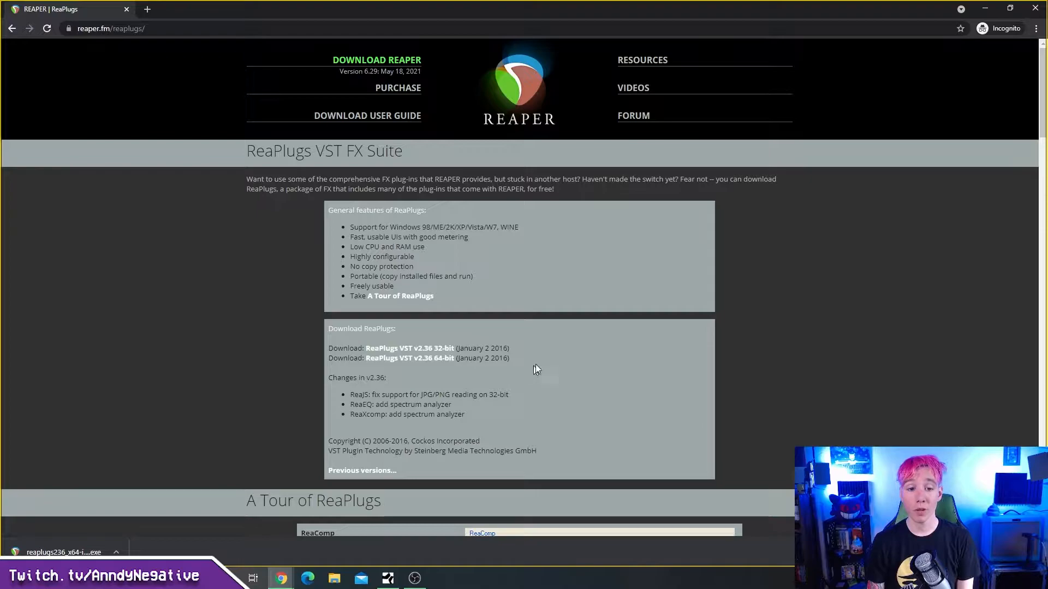
{"action": "mouse_move", "coordinate": [337, 341]}
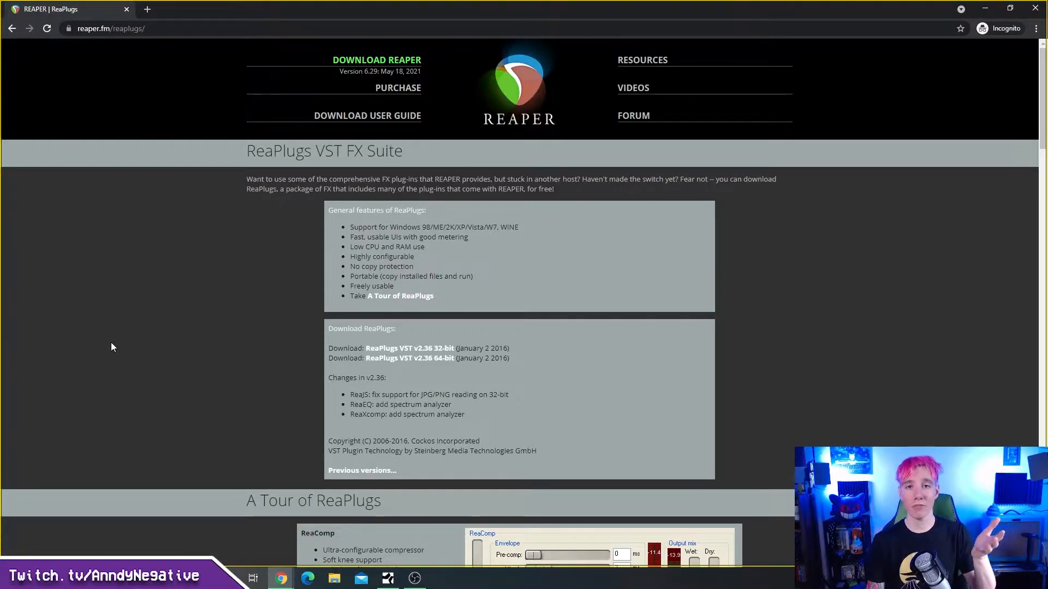
- Scroll the ReaPlugs tour past ReaComp, ReaEQ and ReaGate down to ReaStream
{"action": "scroll", "scroll_direction": "down", "scroll_amount": 3}
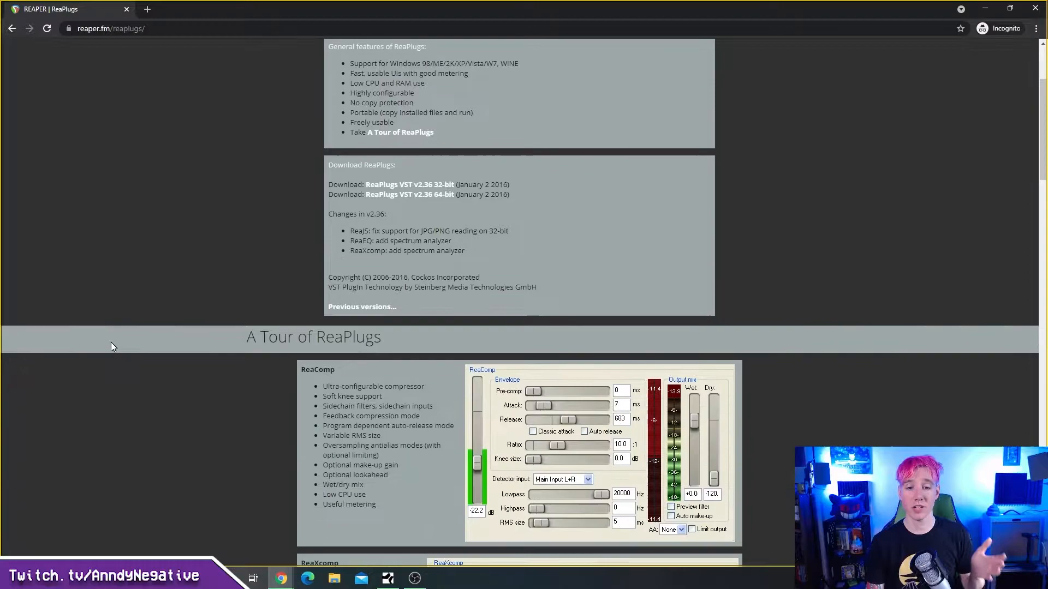
{"action": "scroll", "scroll_direction": "down", "scroll_amount": 3}
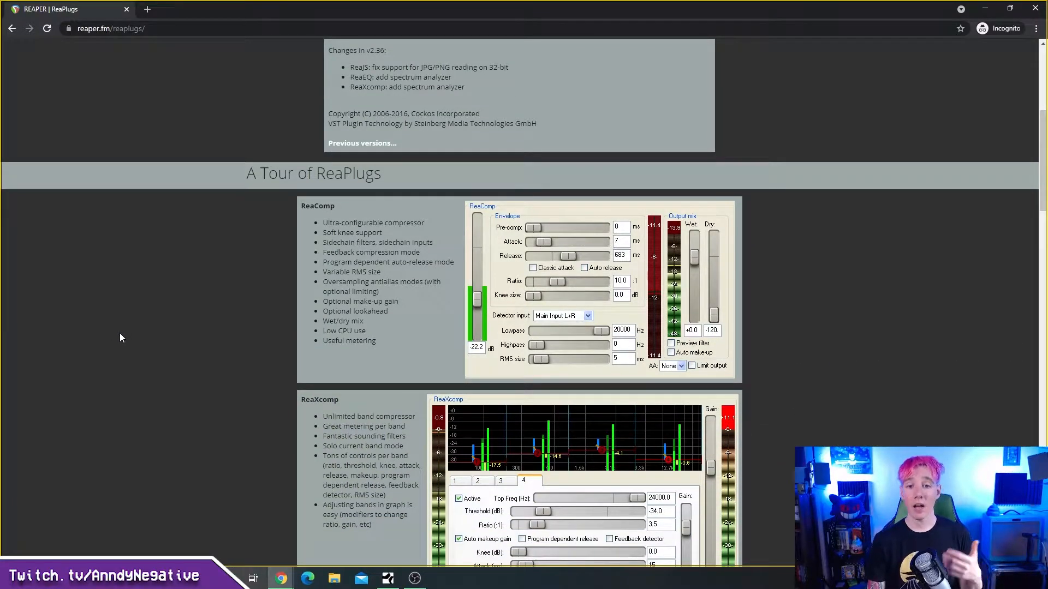
{"action": "scroll", "scroll_direction": "down", "scroll_amount": 3}
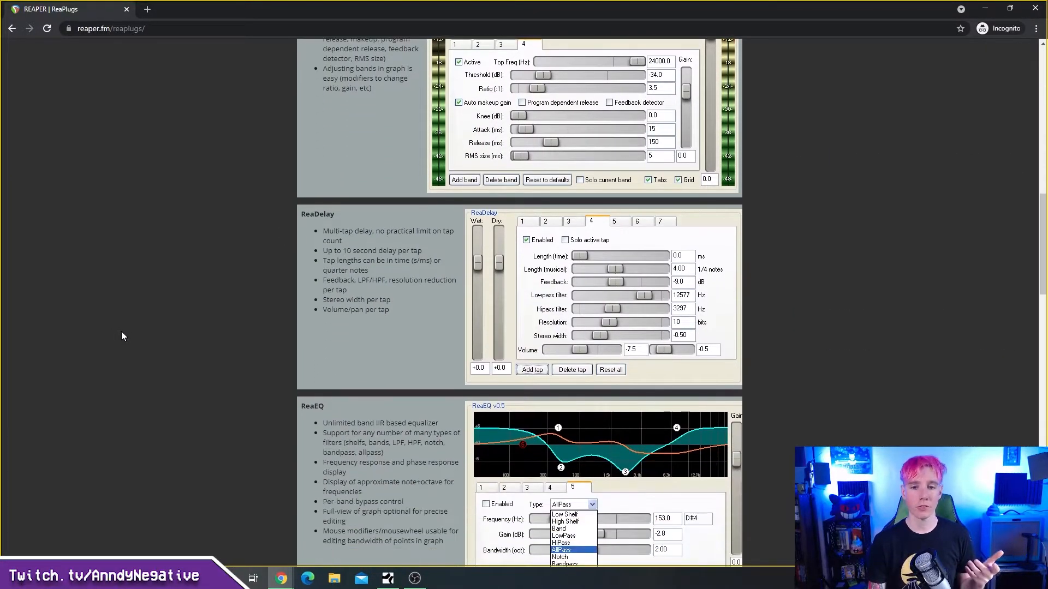
{"action": "scroll", "scroll_direction": "down", "scroll_amount": 3}
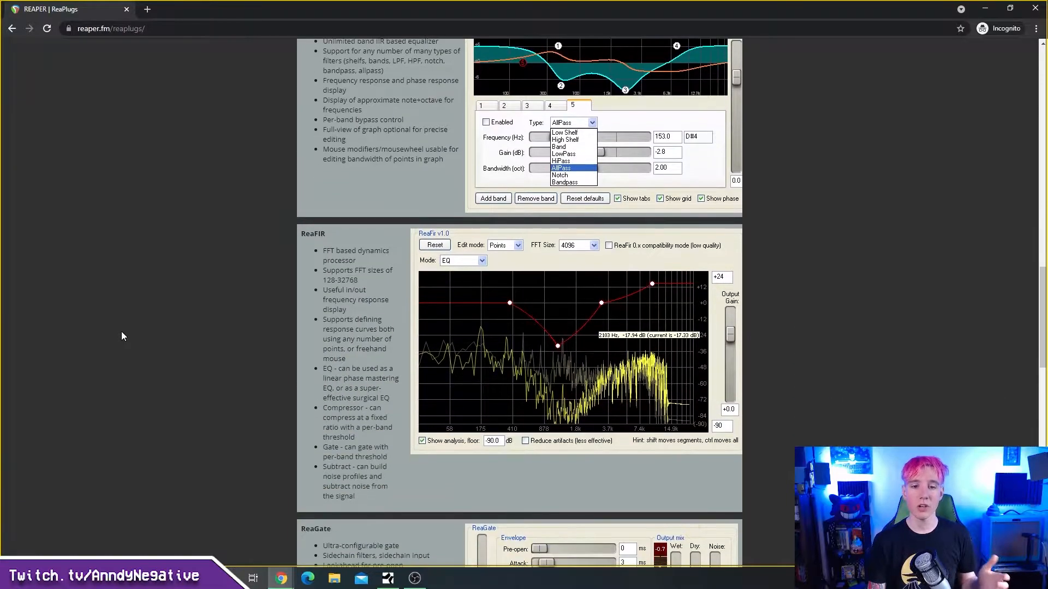
{"action": "scroll", "scroll_direction": "down", "scroll_amount": 3}
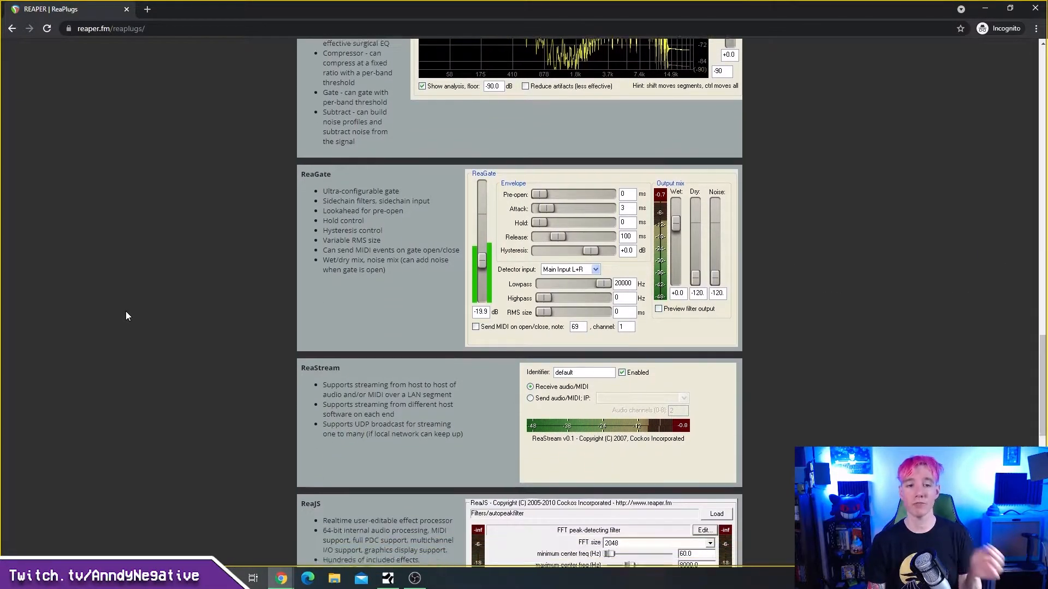
{"action": "scroll", "scroll_direction": "down", "scroll_amount": 3}
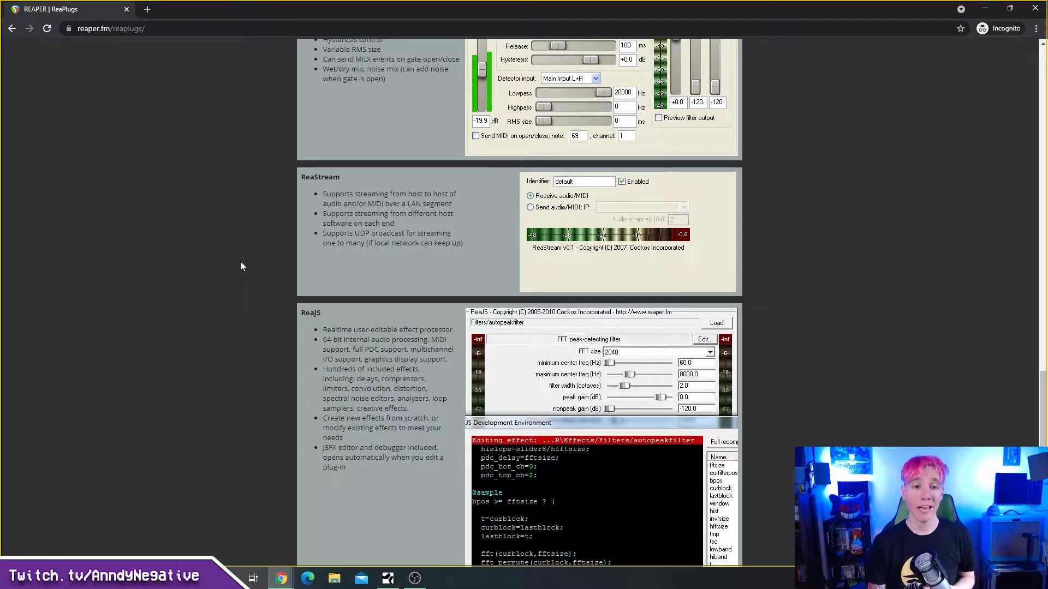
{"action": "mouse_move", "coordinate": [227, 180]}
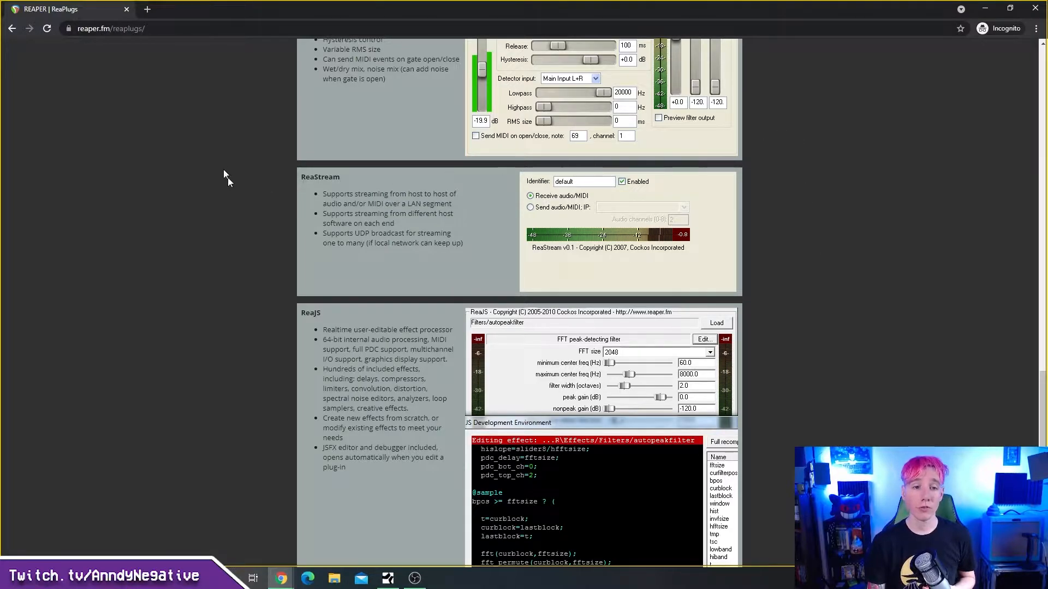
{"action": "mouse_move", "coordinate": [259, 291]}
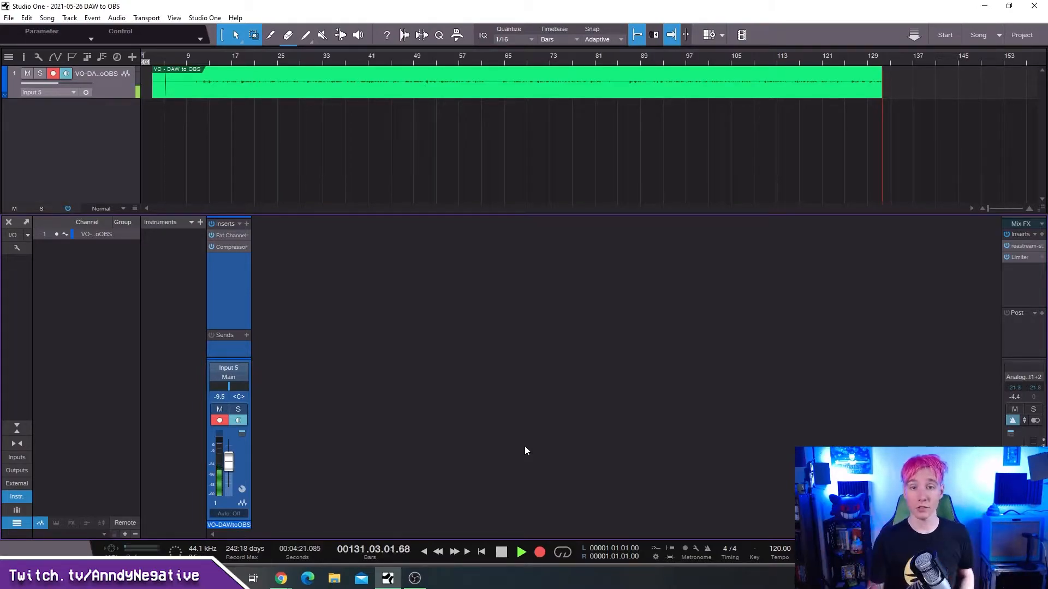
{"action": "mouse_move", "coordinate": [515, 428]}
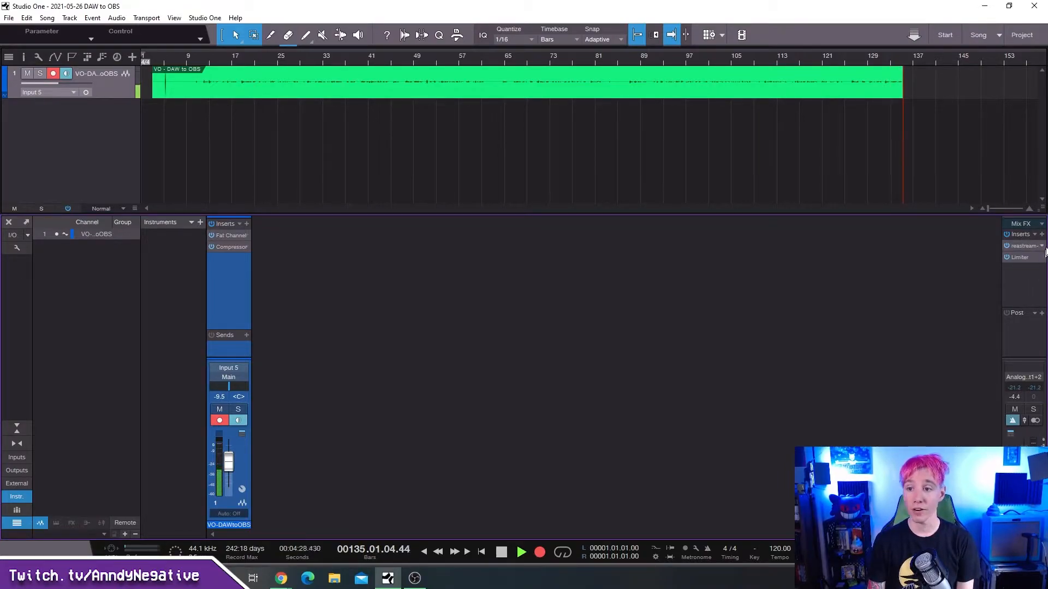
- Open the plug-in browser from the Main channel's Mix FX insert slot
{"action": "left_click", "coordinate": [1038, 235]}
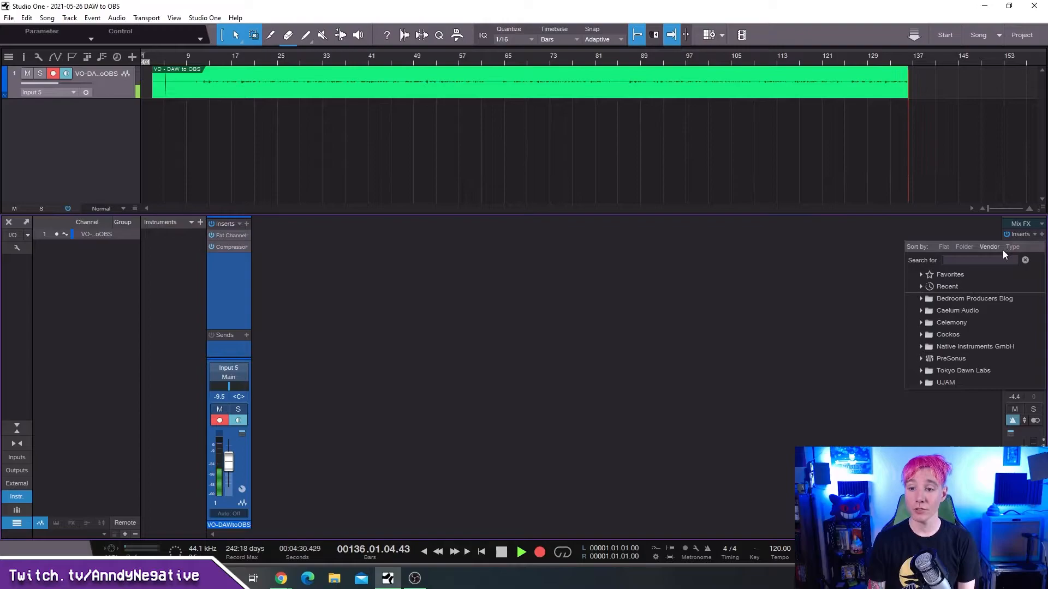
- Open the reastream-standalone insert's plug-in window on the Main channel
{"action": "left_click", "coordinate": [922, 334]}
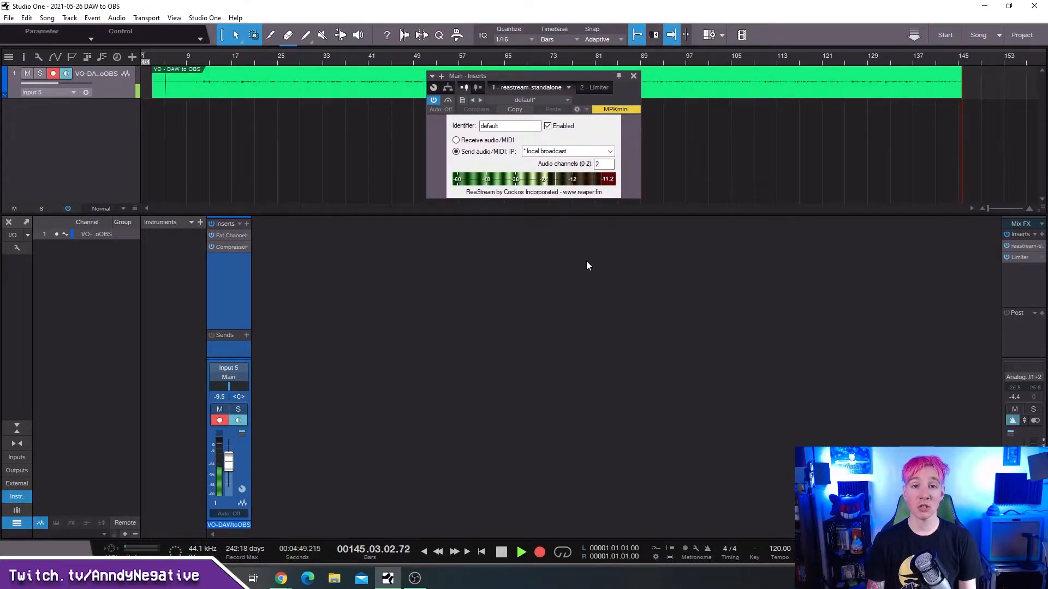
{"action": "mouse_move", "coordinate": [501, 146]}
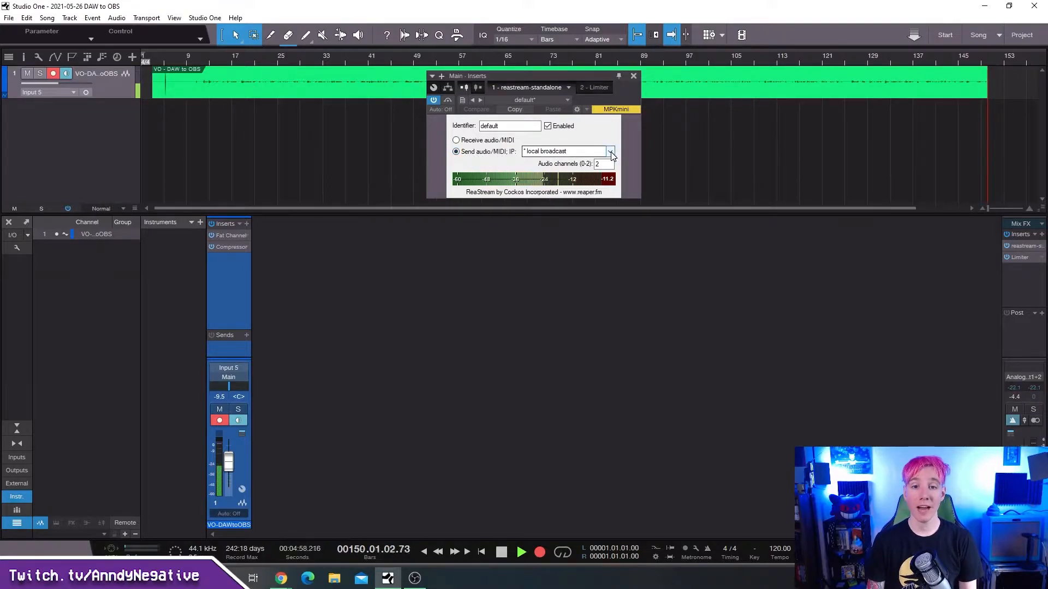
- Set ReaStream's Send audio/MIDI IP to local broadcast
{"action": "left_click", "coordinate": [609, 151]}
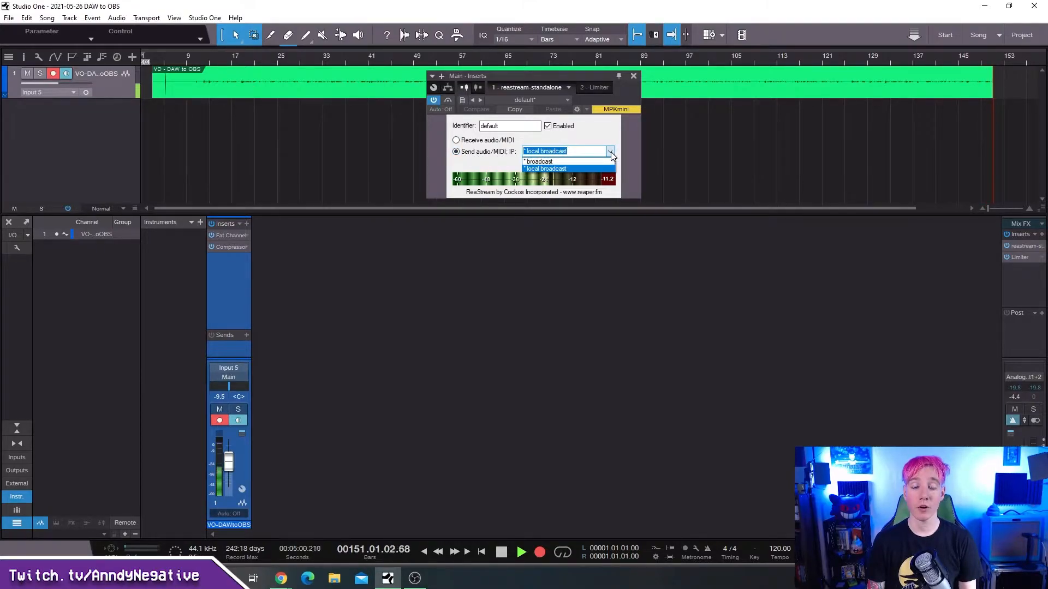
{"action": "left_click", "coordinate": [545, 169]}
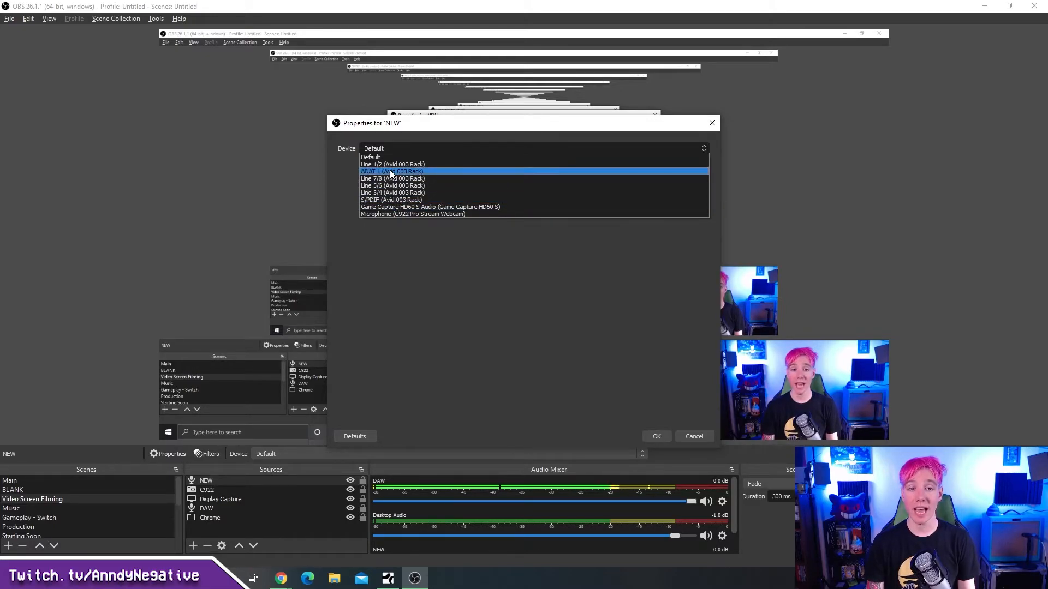
- Choose ADAT 1 (Avid 003 Rack) as the NEW source's device
{"action": "left_click", "coordinate": [392, 171]}
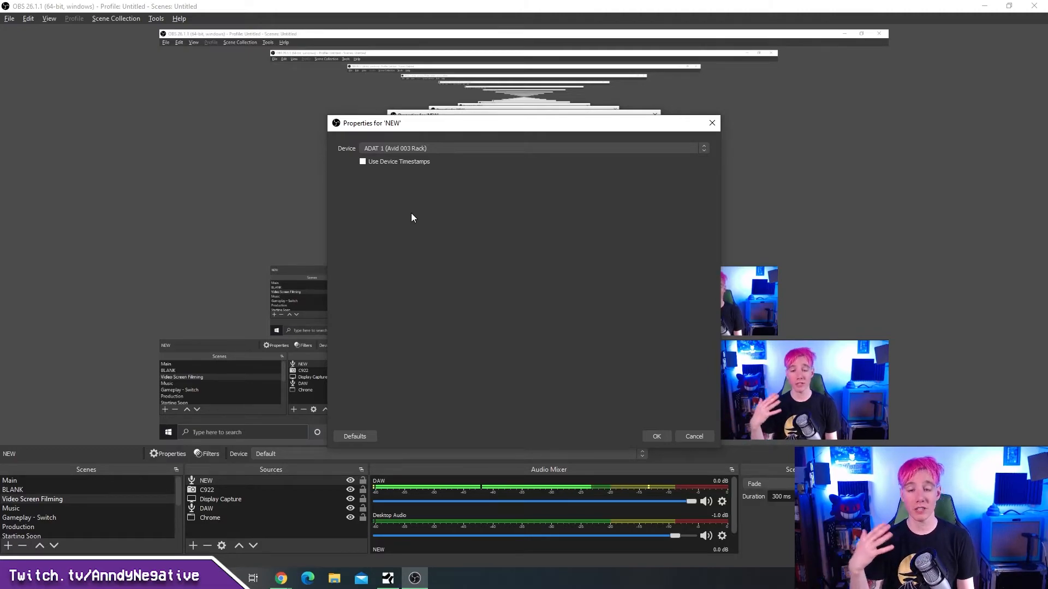
{"action": "mouse_move", "coordinate": [479, 237]}
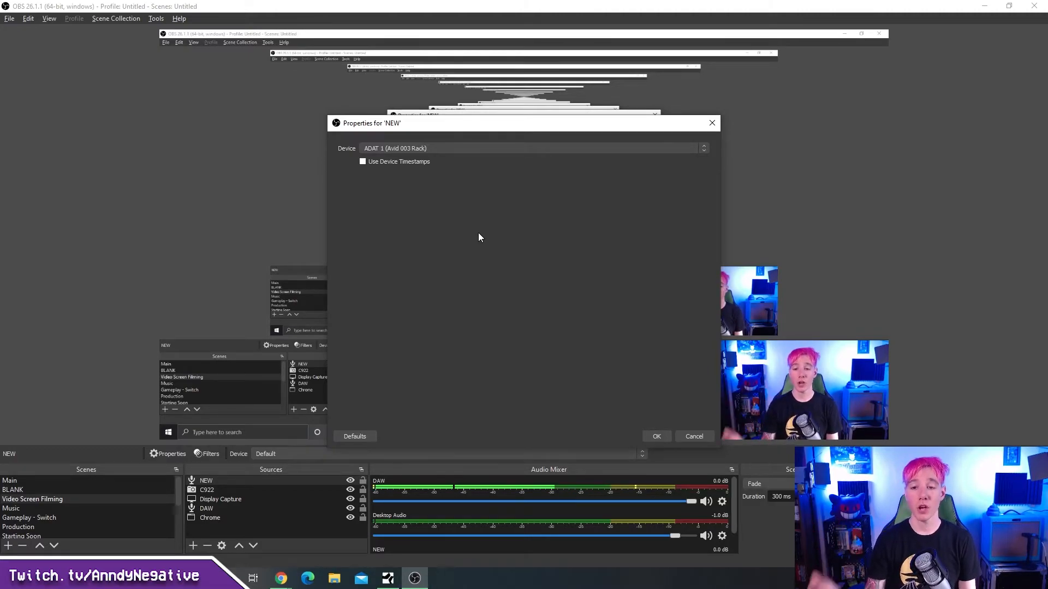
{"action": "mouse_move", "coordinate": [666, 452]}
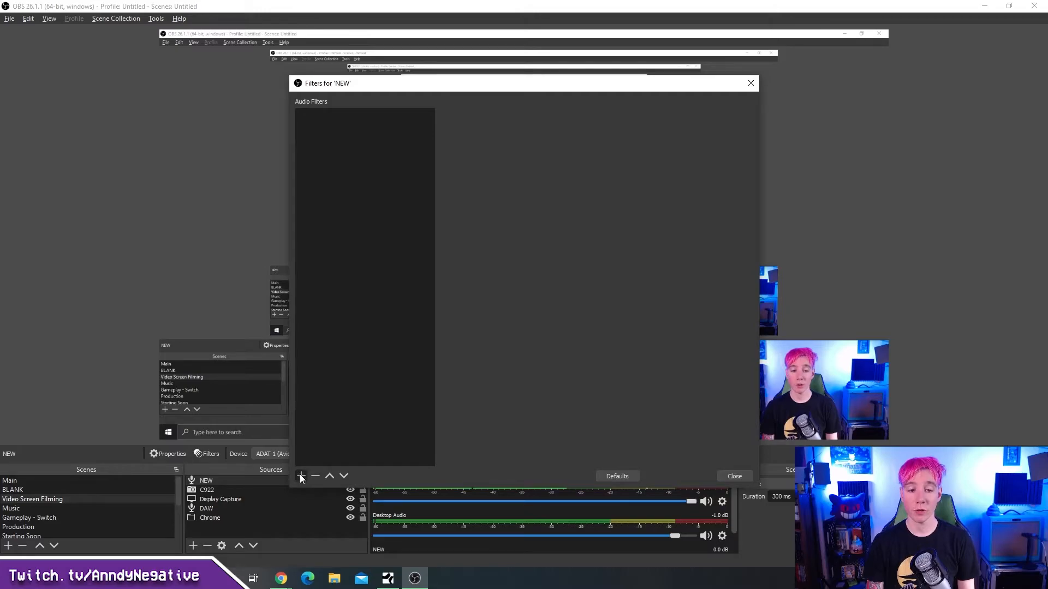
- Add a VST 2.x Plug-in filter to NEW with the default name, loading reastream-standalone
{"action": "left_click", "coordinate": [300, 476]}
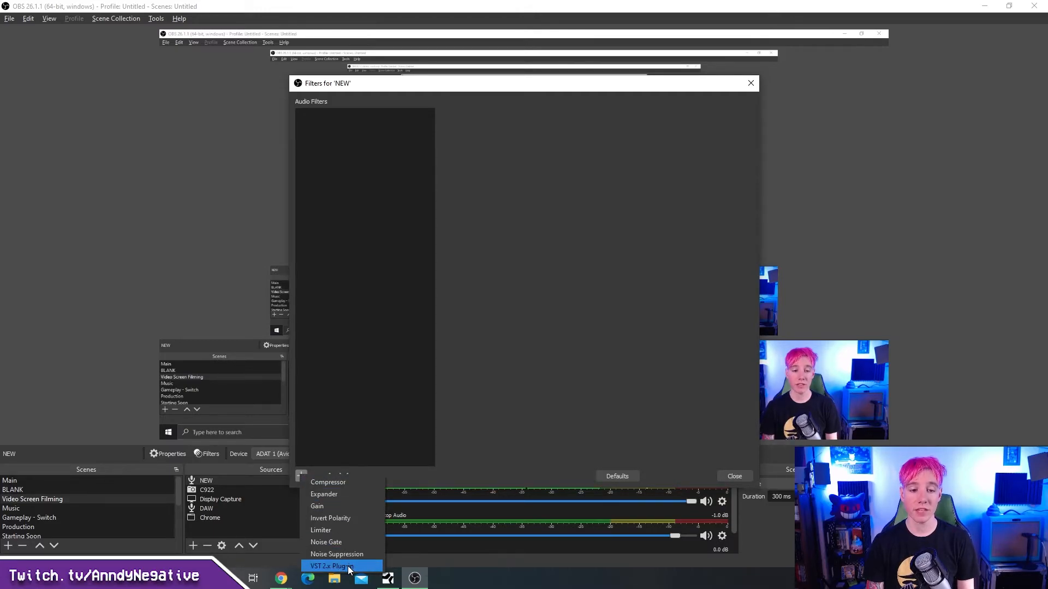
{"action": "left_click", "coordinate": [332, 565]}
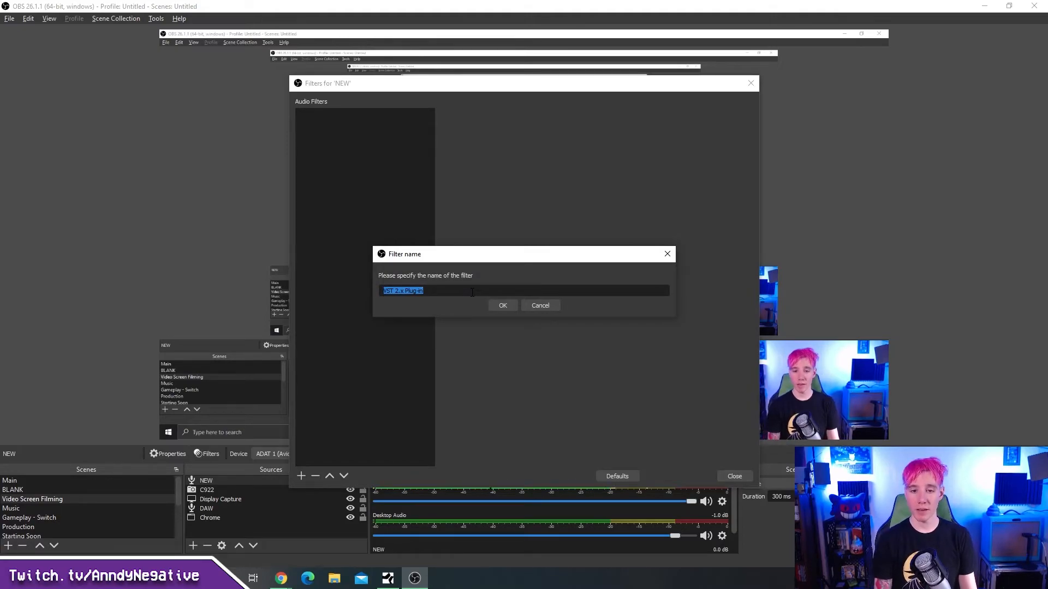
{"action": "left_click", "coordinate": [502, 306]}
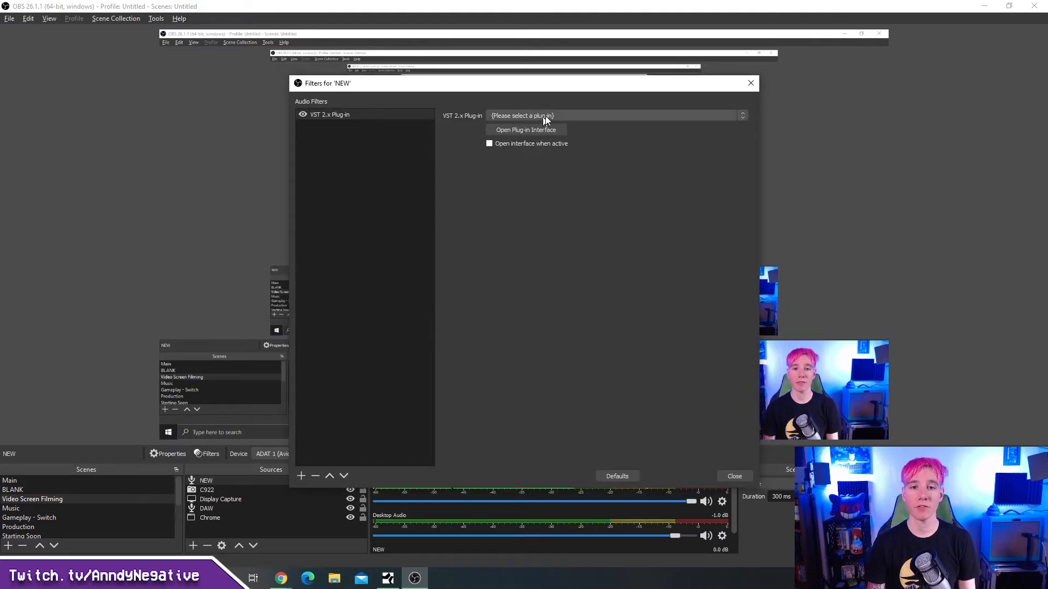
{"action": "left_click", "coordinate": [613, 116]}
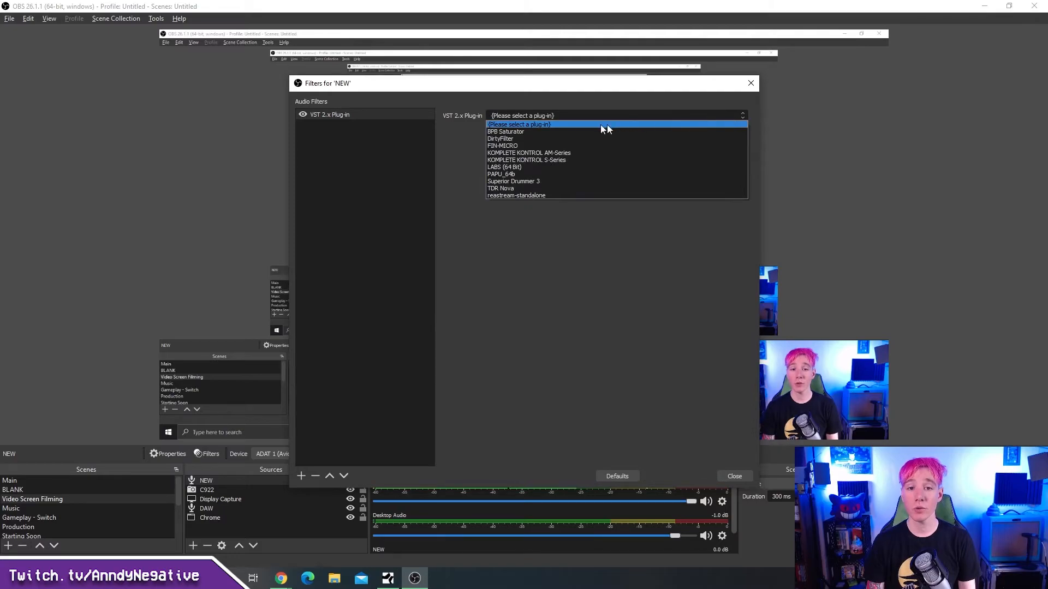
{"action": "mouse_move", "coordinate": [511, 195]}
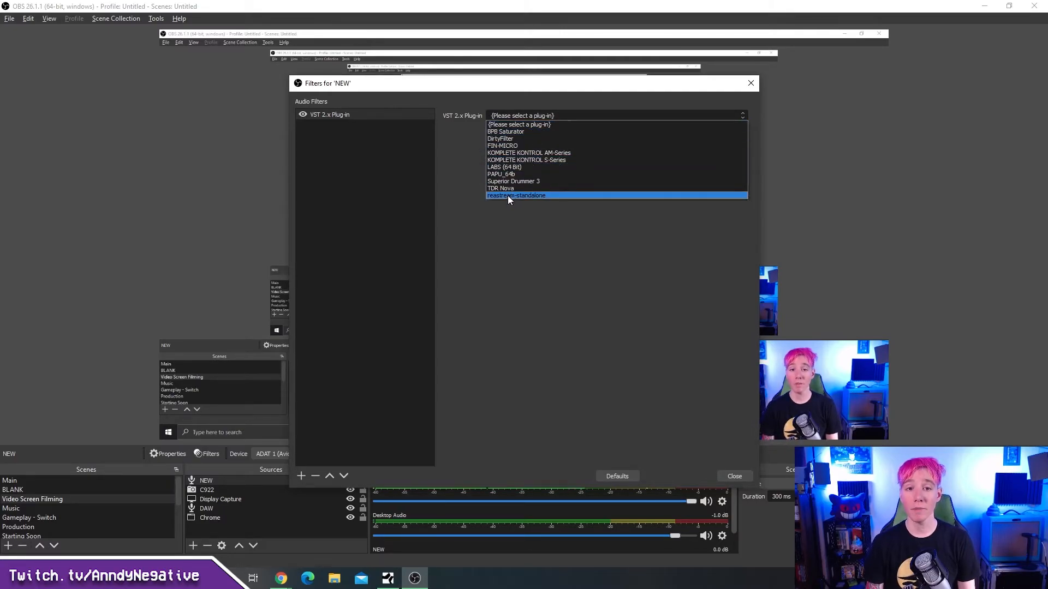
{"action": "left_click", "coordinate": [516, 194]}
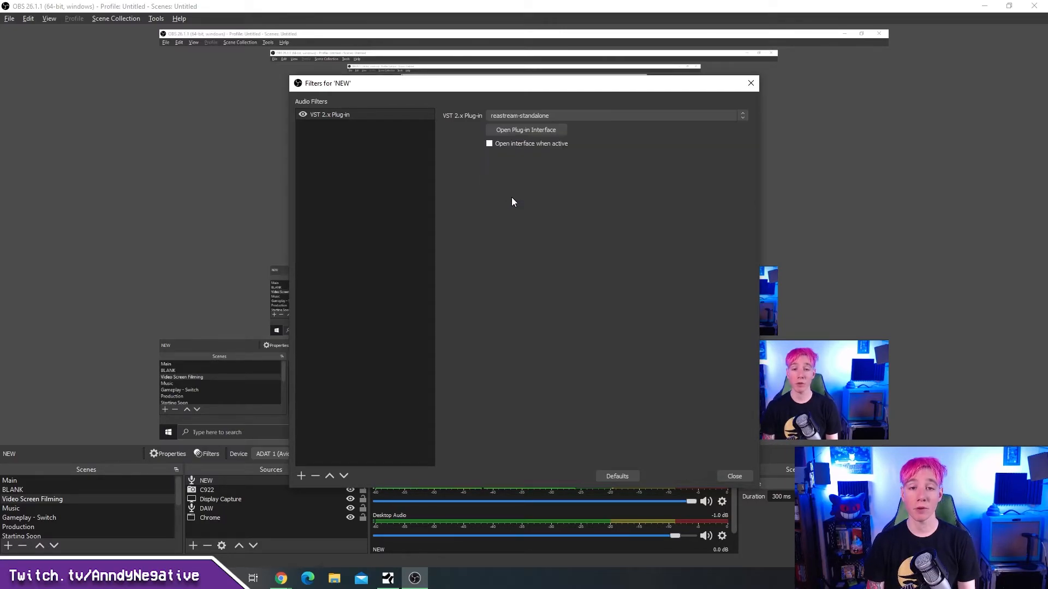
{"action": "mouse_move", "coordinate": [627, 220]}
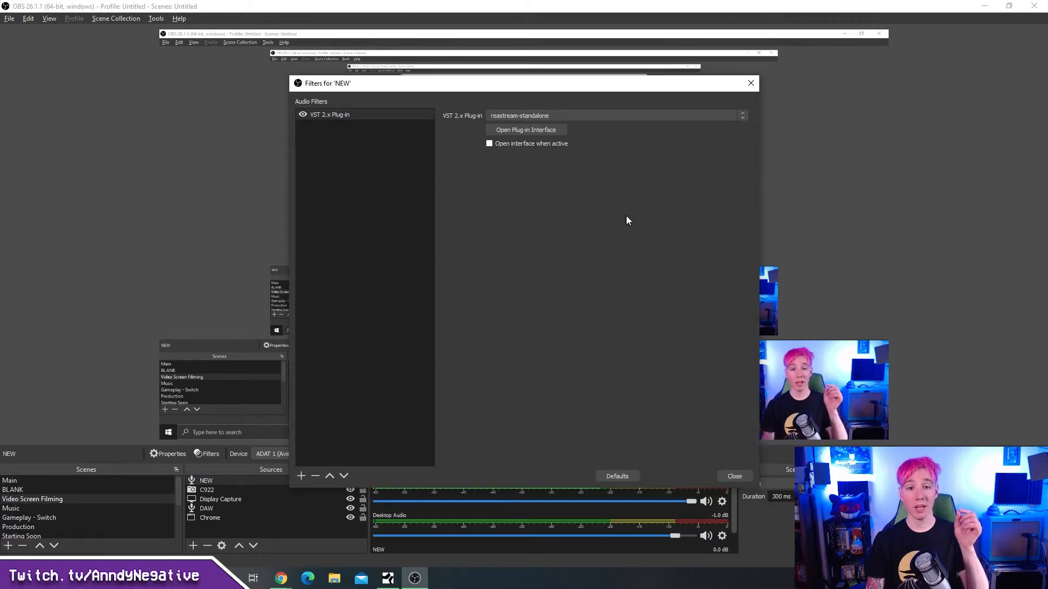